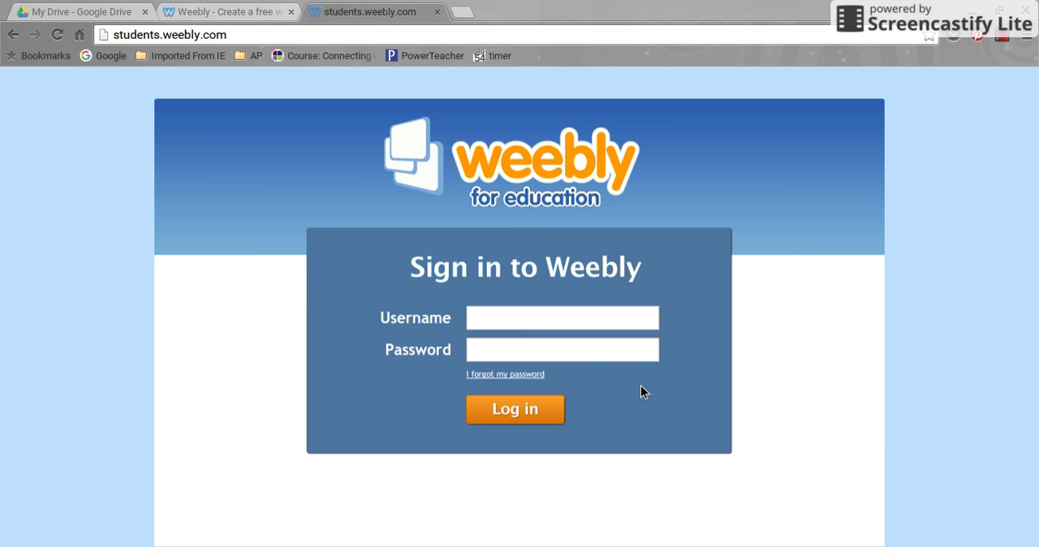
- Log in to Weebly for Education as tstudent346 with the password
click(562, 318)
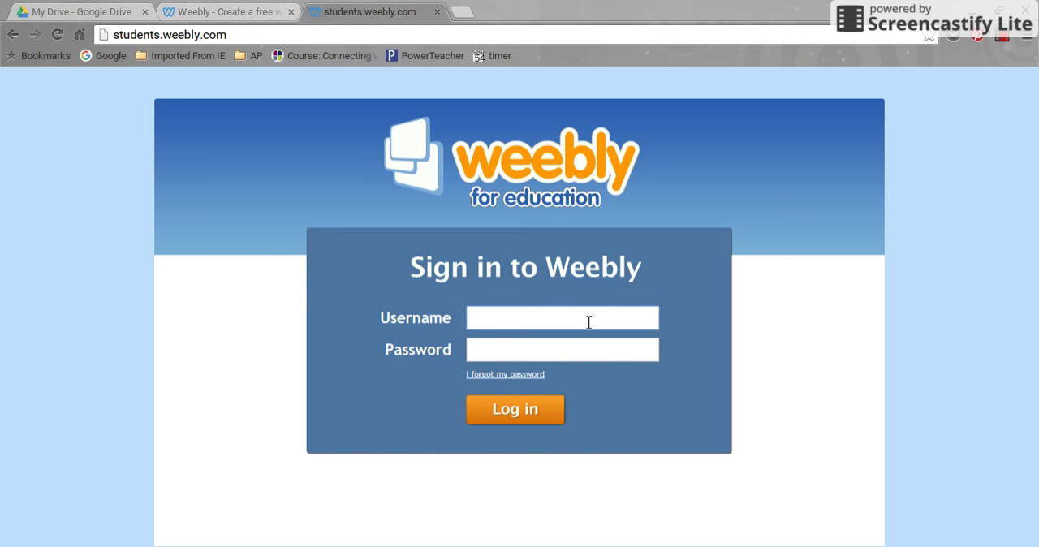
text(t)
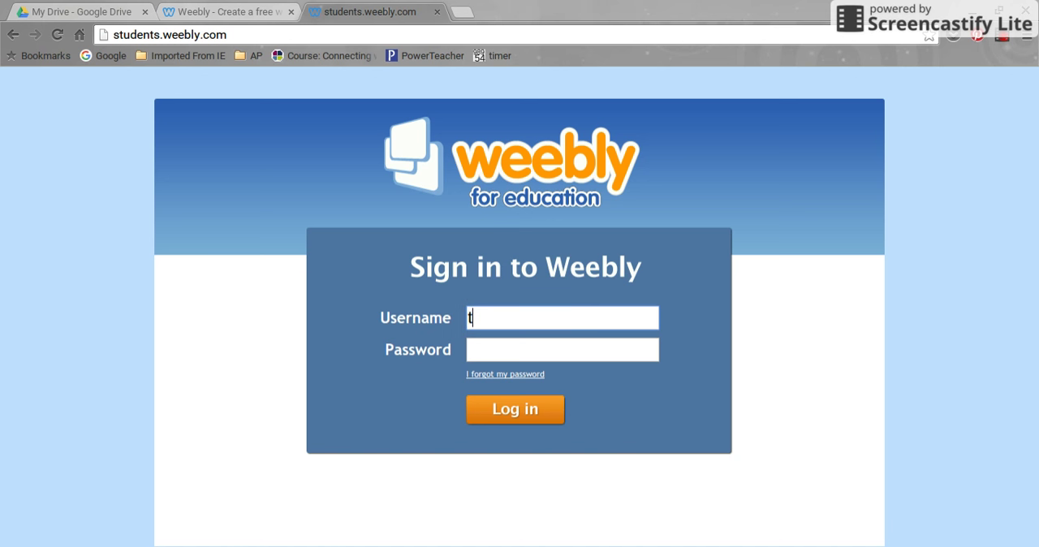
text(stude)
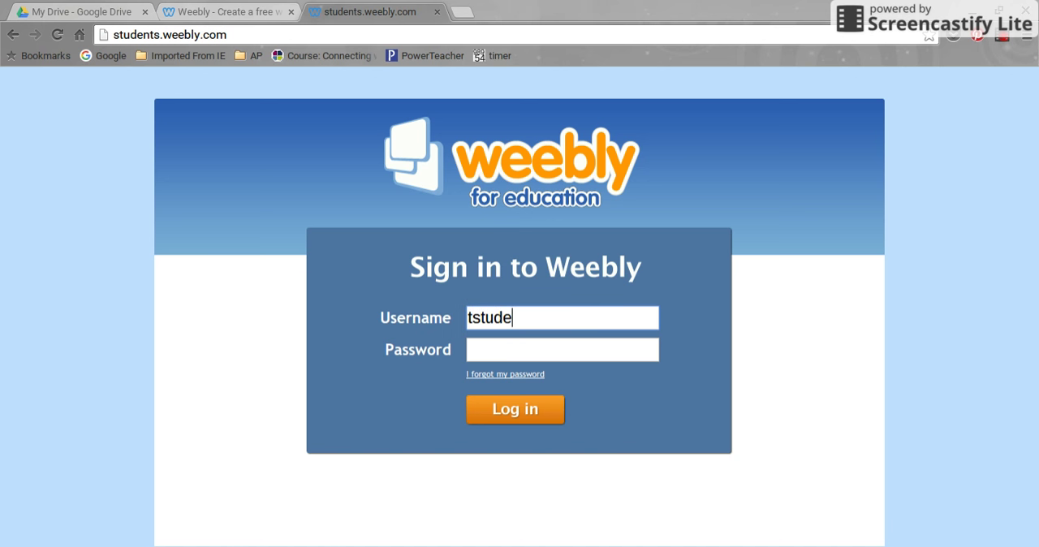
text(nt34)
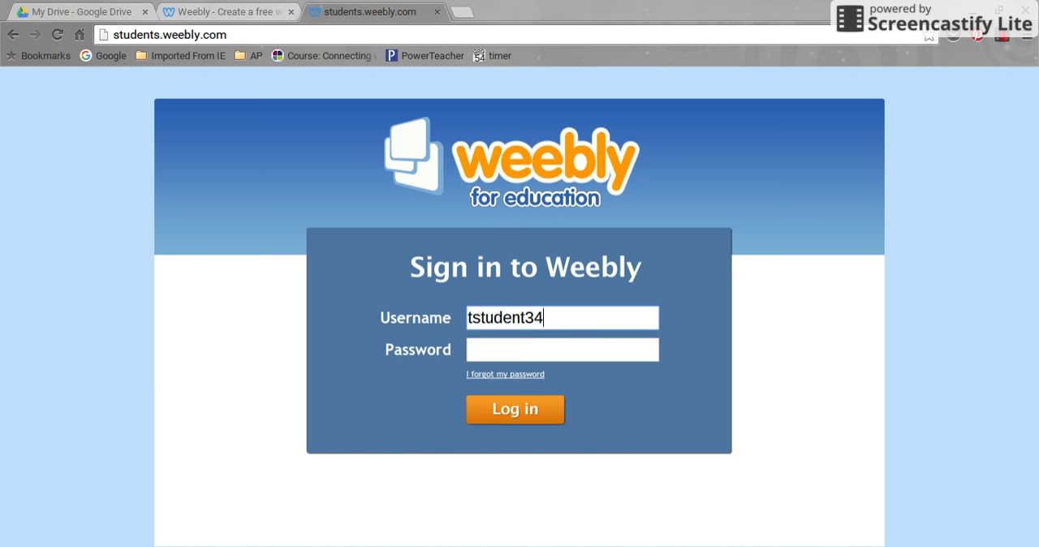
text(6)
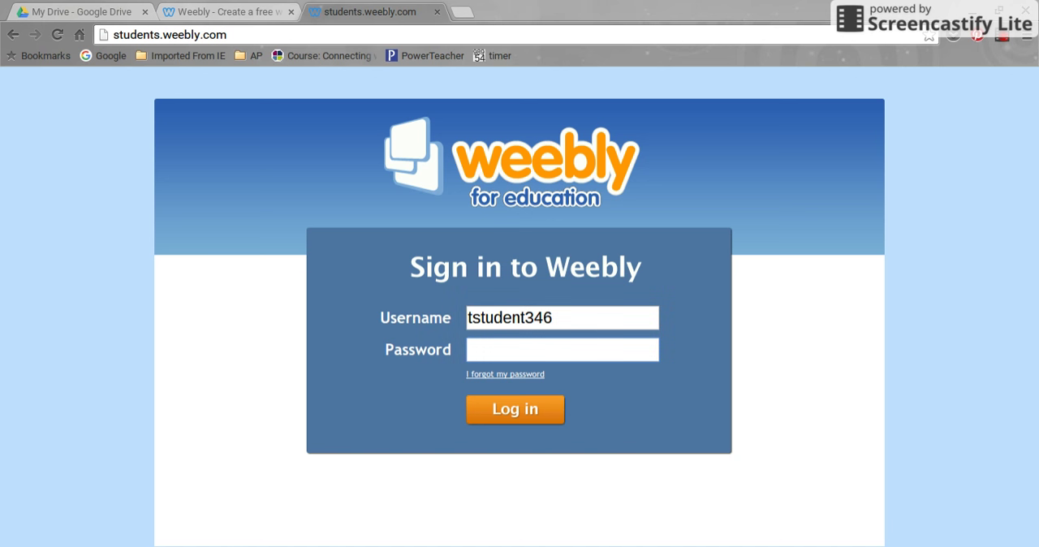
text(password)
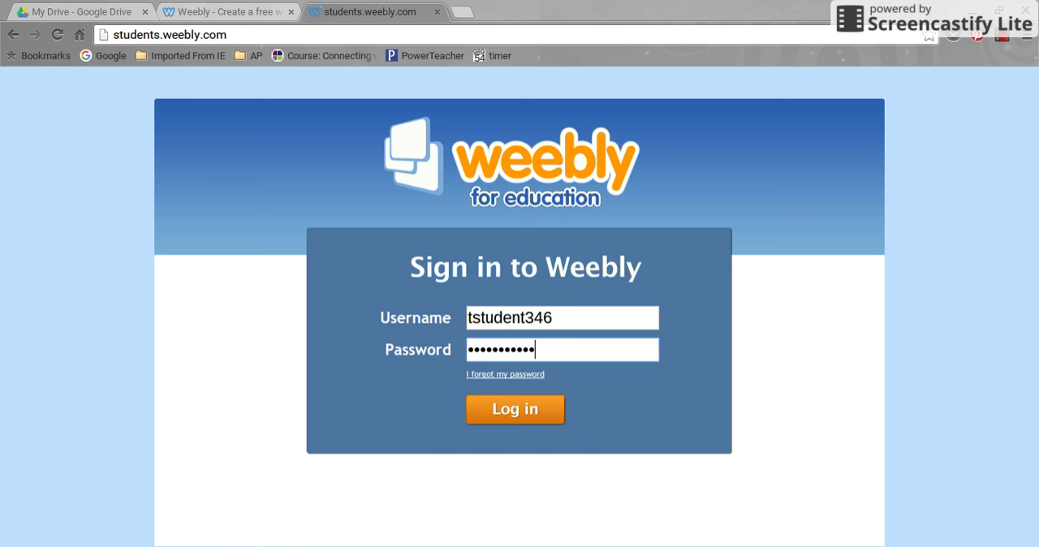
click(514, 409)
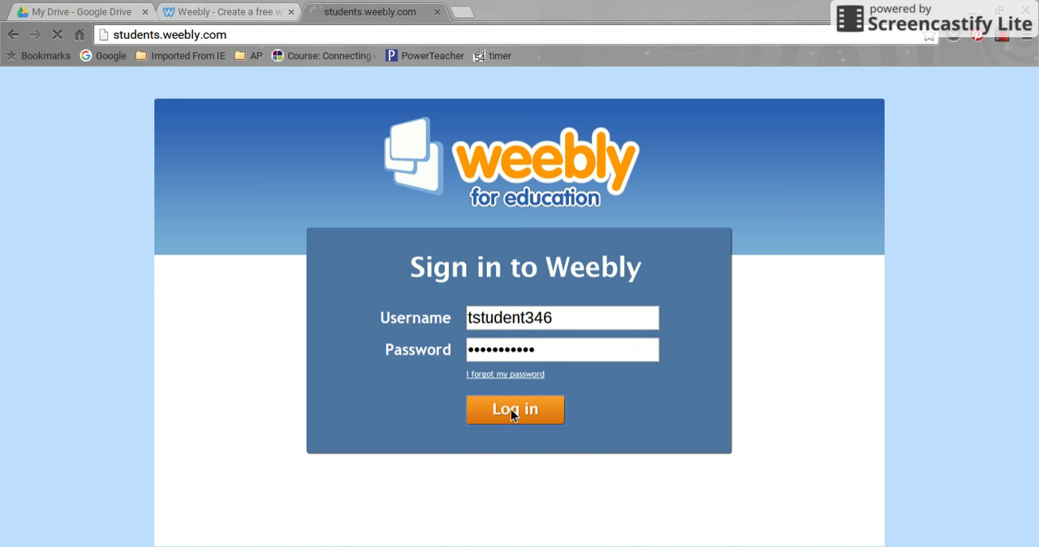
click(515, 409)
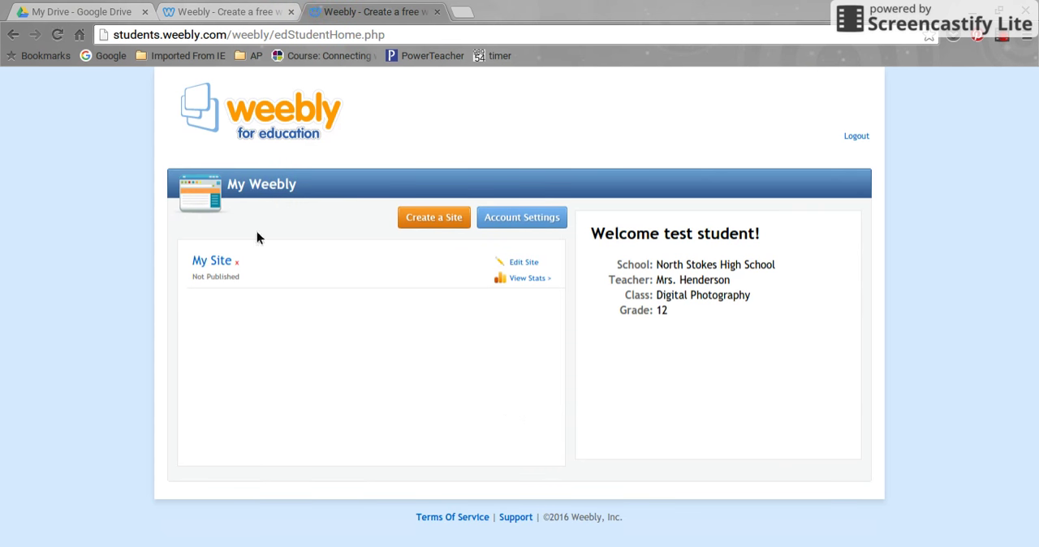
mouse_move(229, 255)
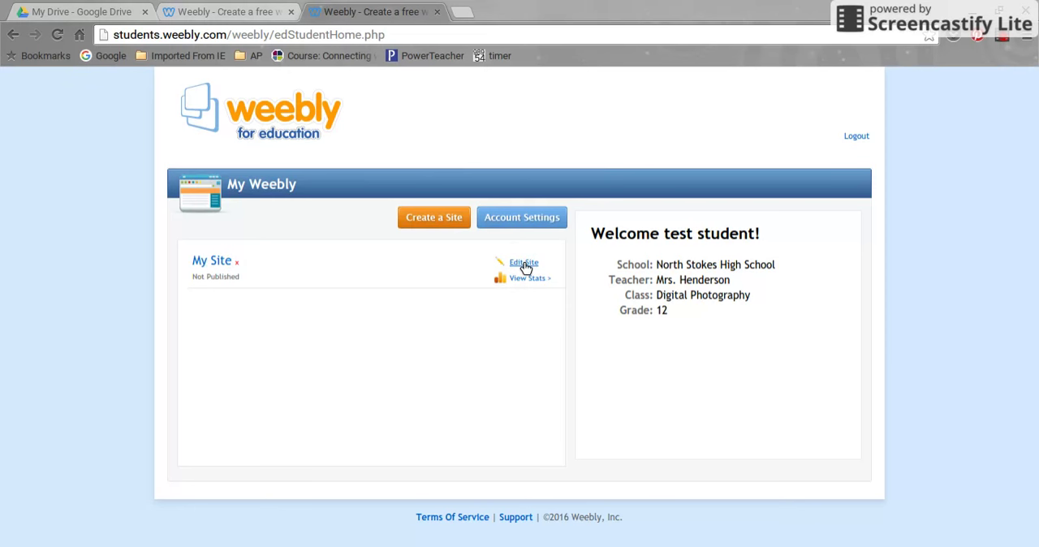
- Choose Edit Site for the unpublished My Site on the dashboard
click(523, 263)
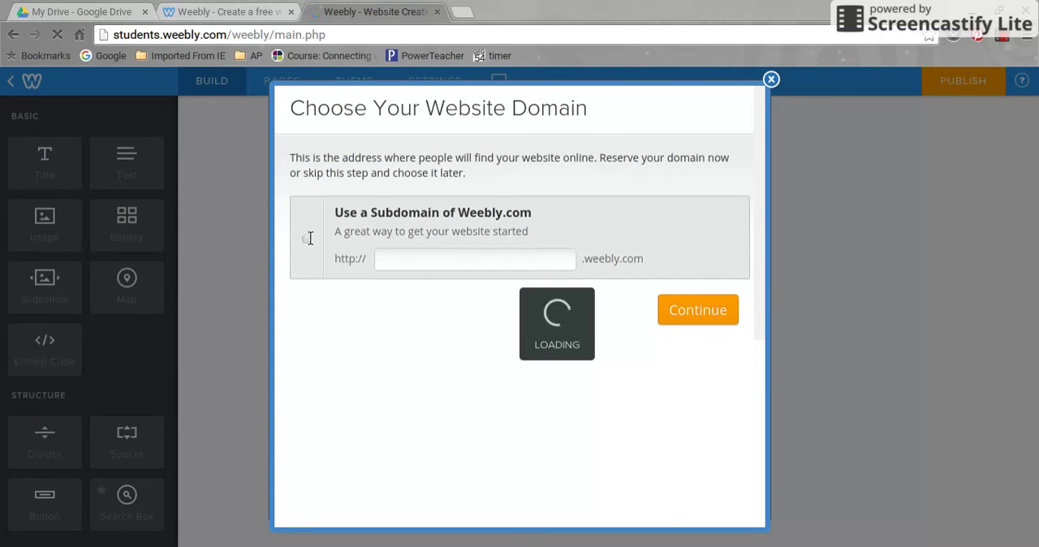
mouse_move(397, 263)
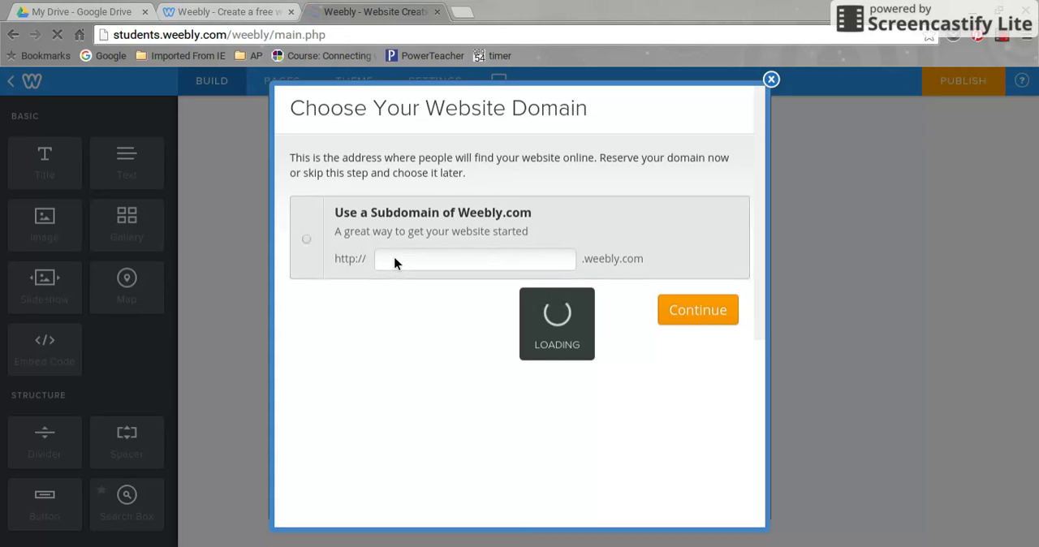
- Use the weebly.com subdomain samplestudentphotography and continue once it shows available
click(475, 258)
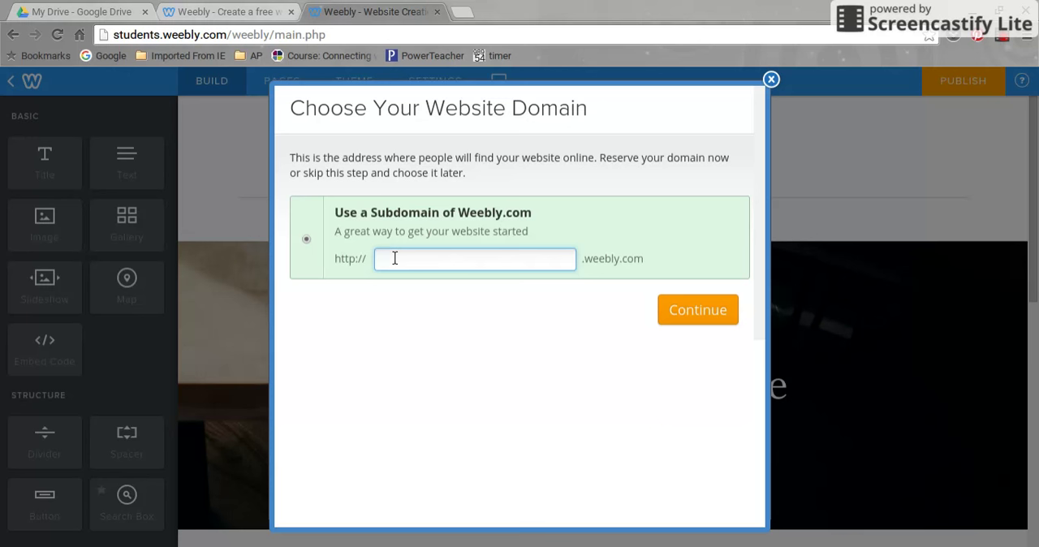
text(sample)
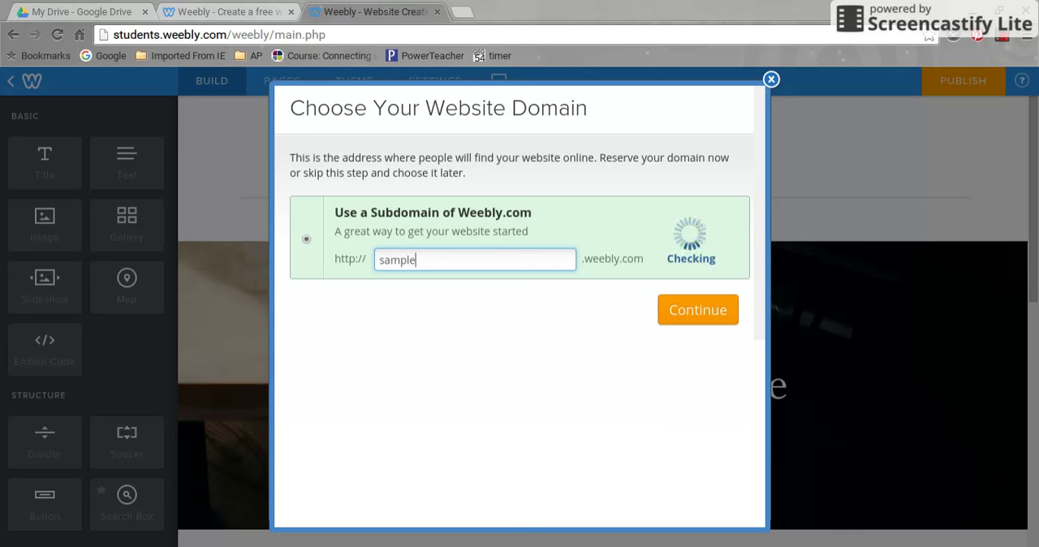
text(student)
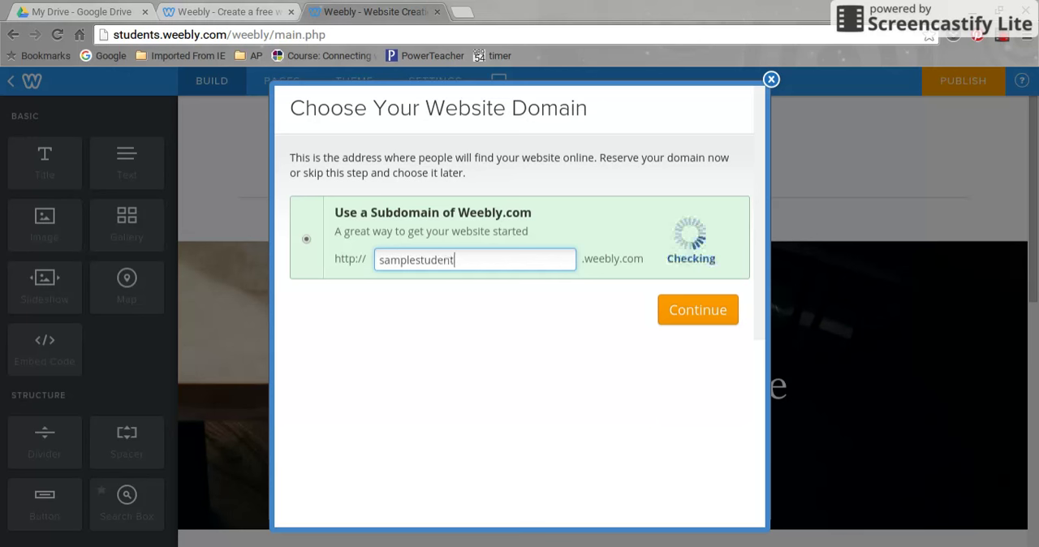
text(photography)
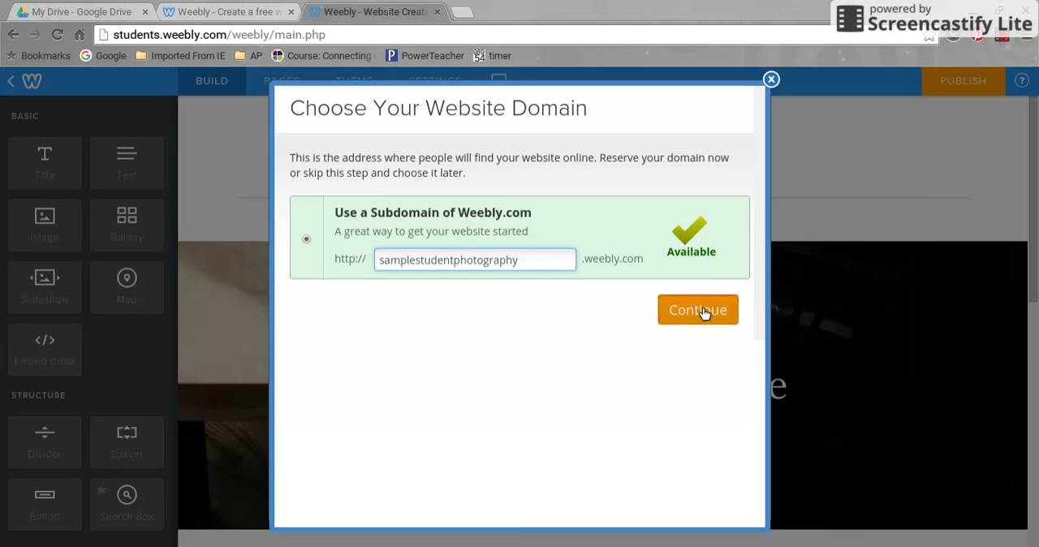
click(697, 309)
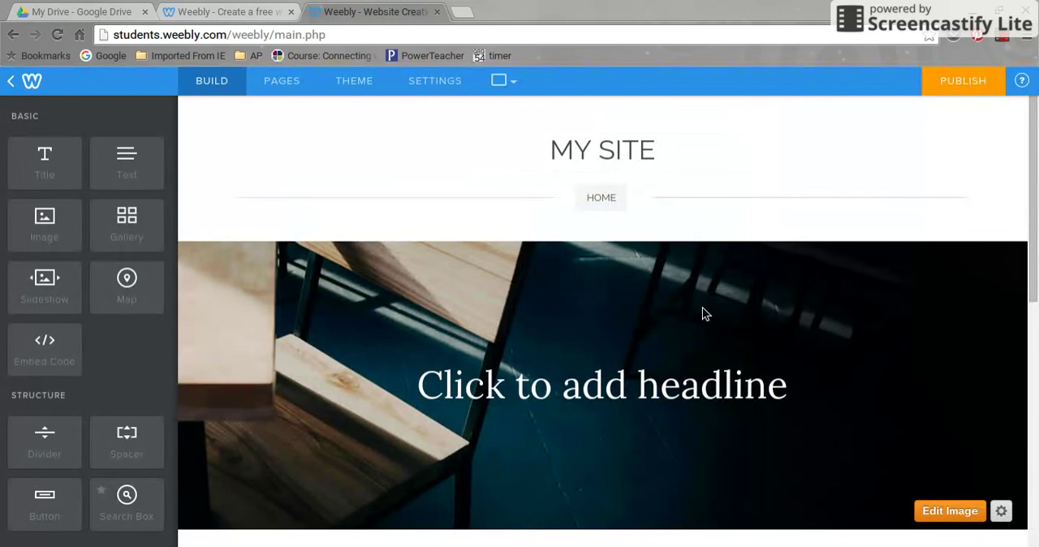
mouse_move(260, 80)
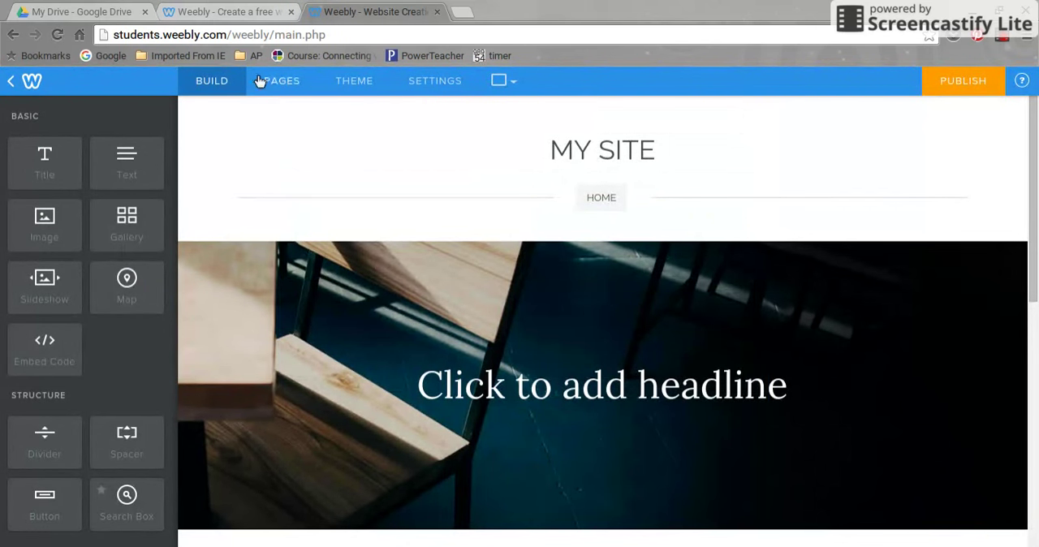
- Show the Pages panel and its Standard, Blog and External page options
click(281, 81)
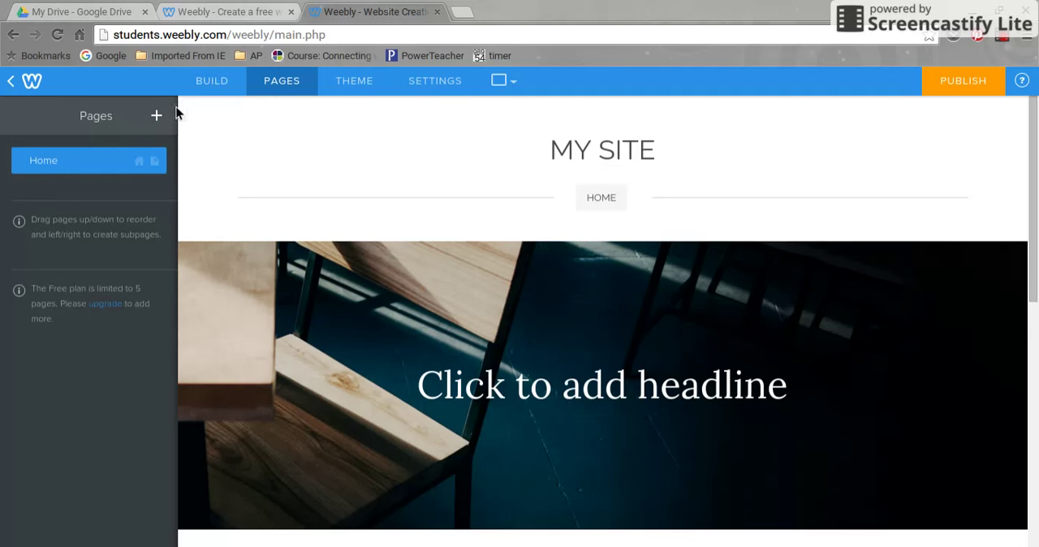
click(156, 115)
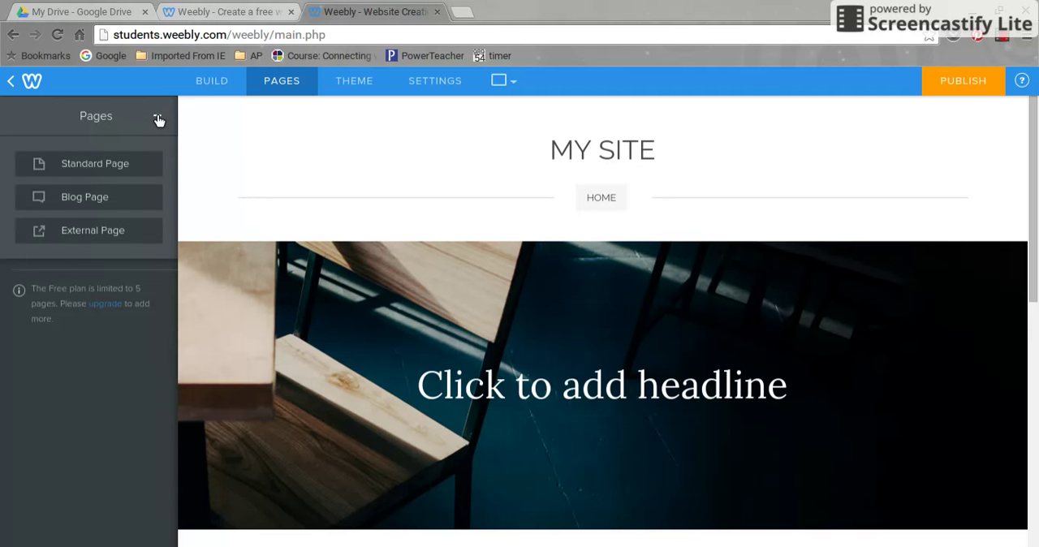
mouse_move(24, 170)
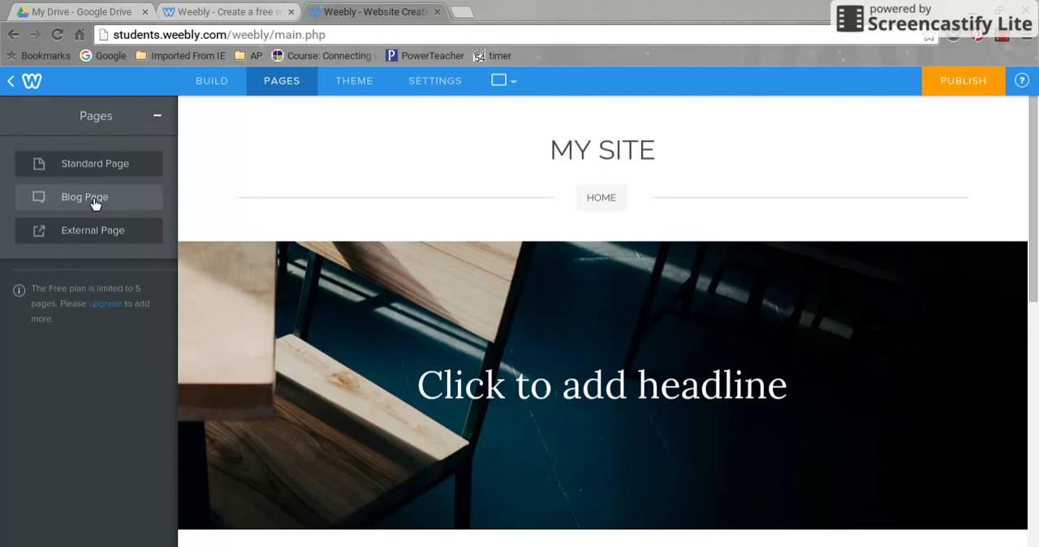
- Add a blog page named 'Photographs' with a Short Header
click(84, 197)
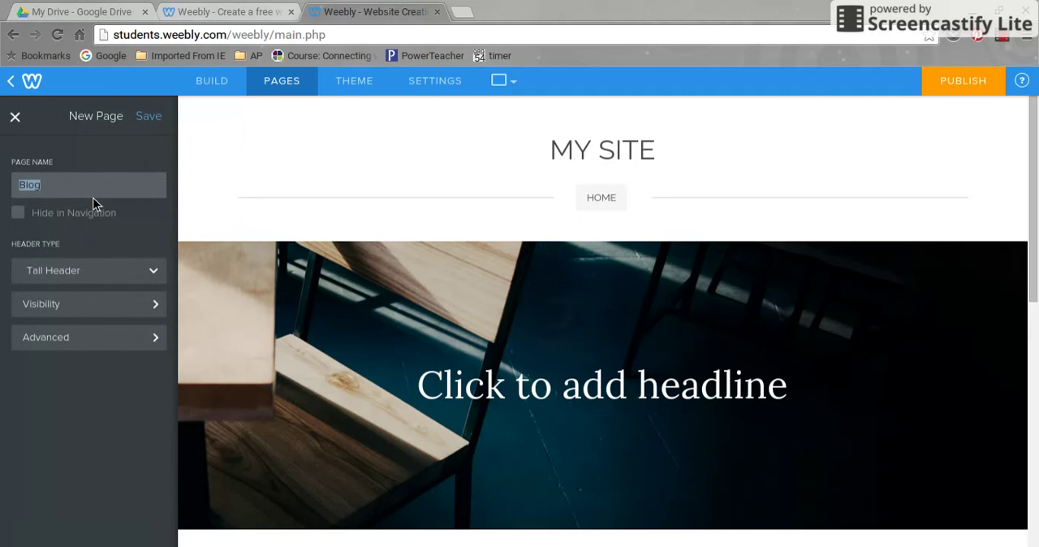
click(148, 115)
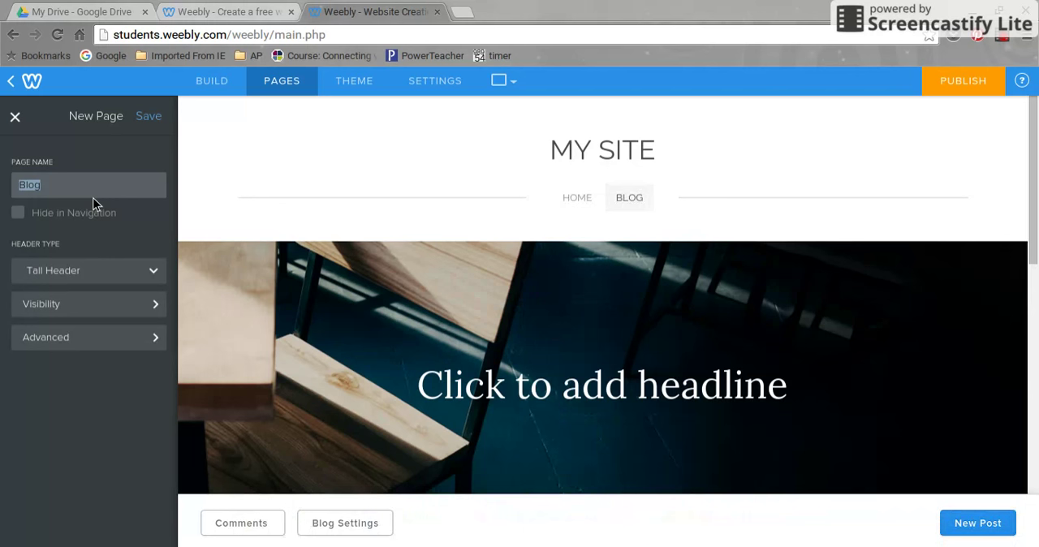
text(Photograph)
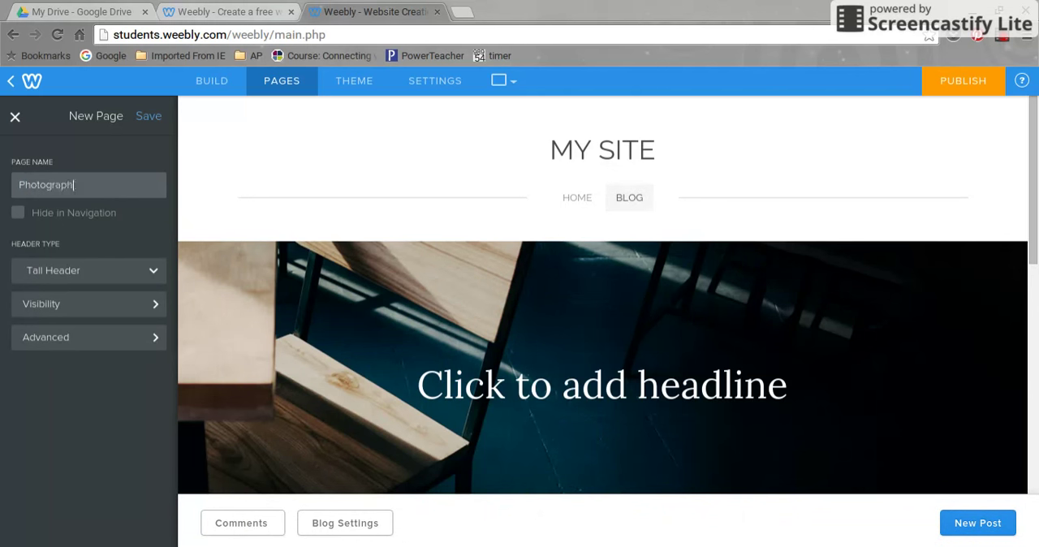
text(s)
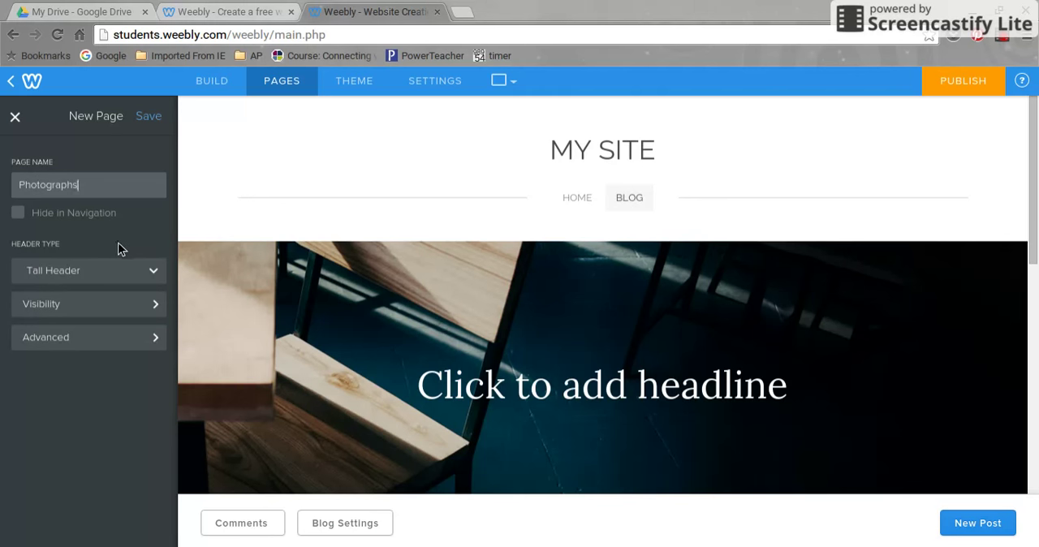
mouse_move(137, 271)
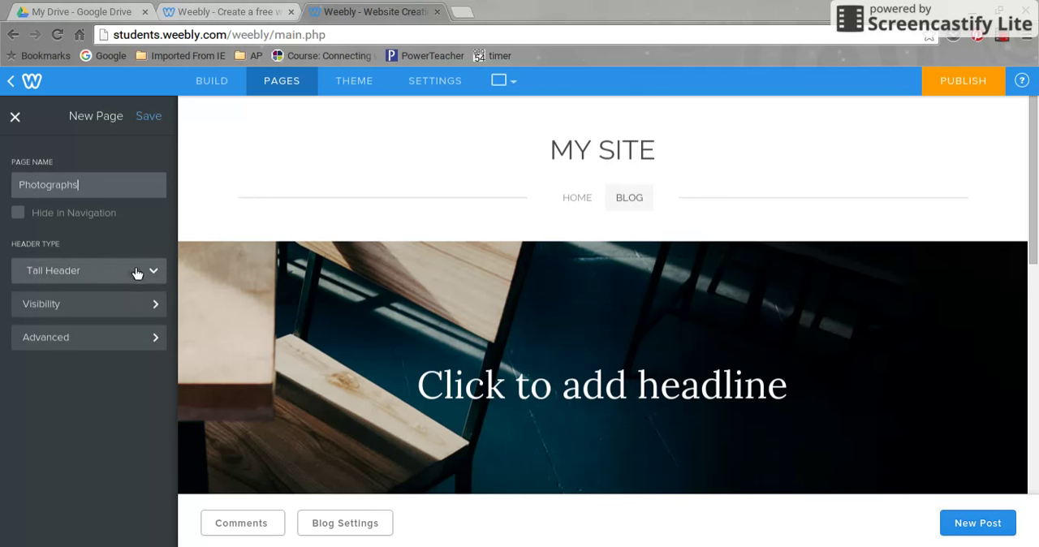
click(88, 270)
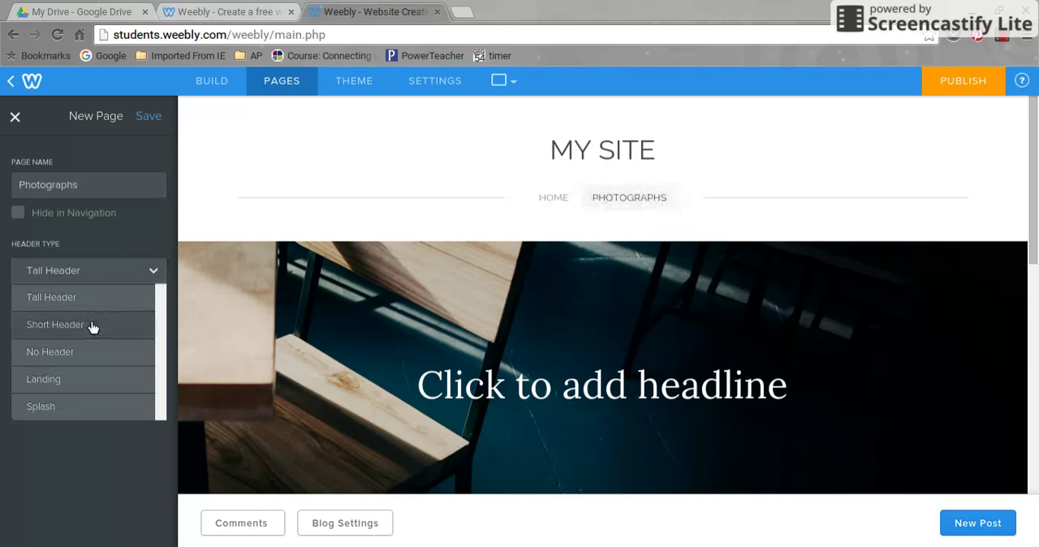
click(56, 324)
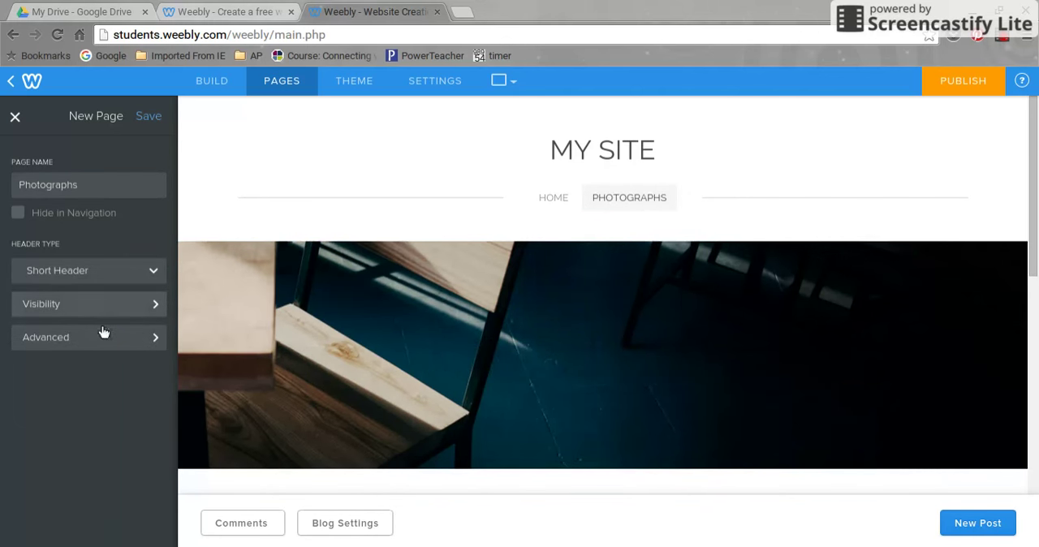
mouse_move(140, 424)
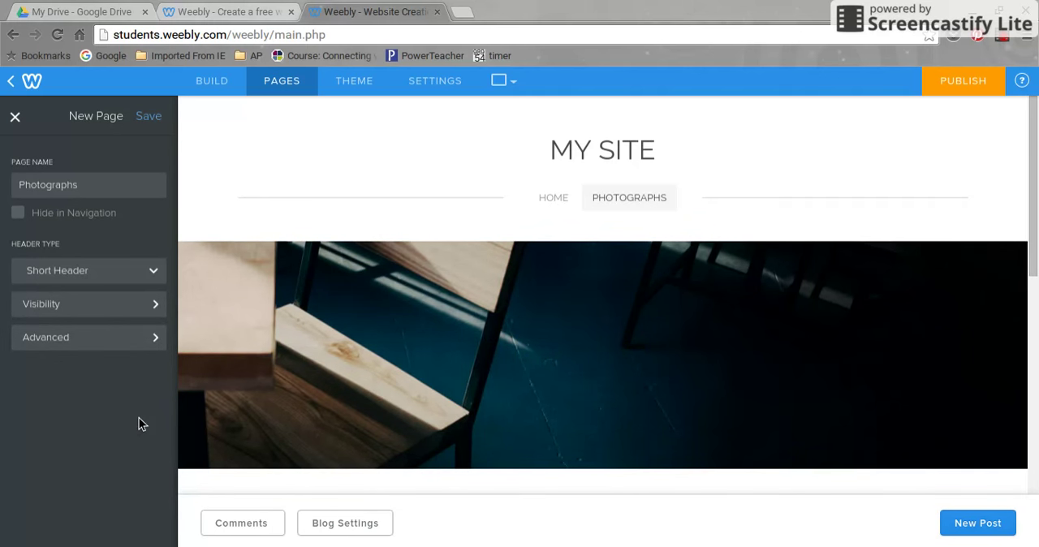
mouse_move(187, 102)
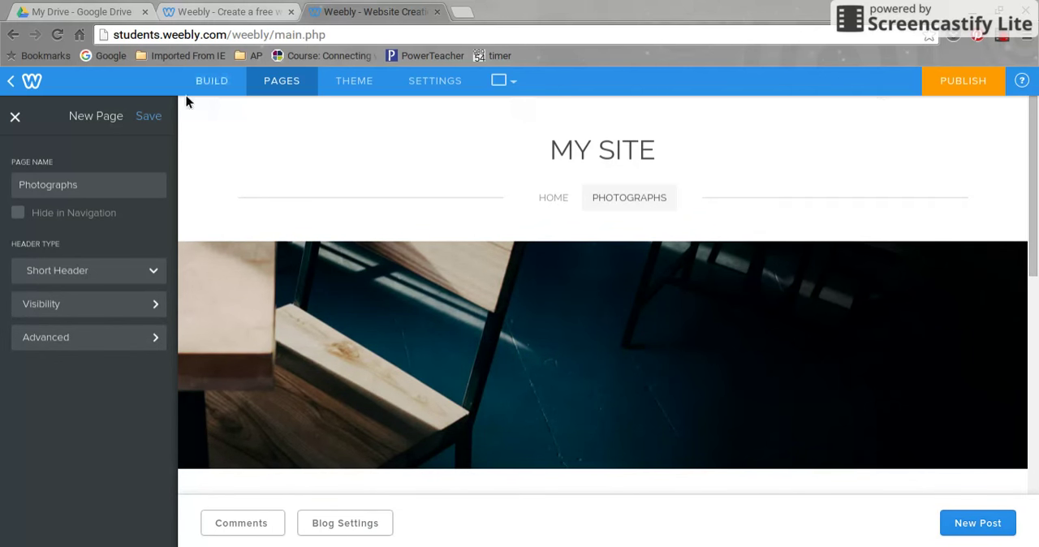
mouse_move(208, 159)
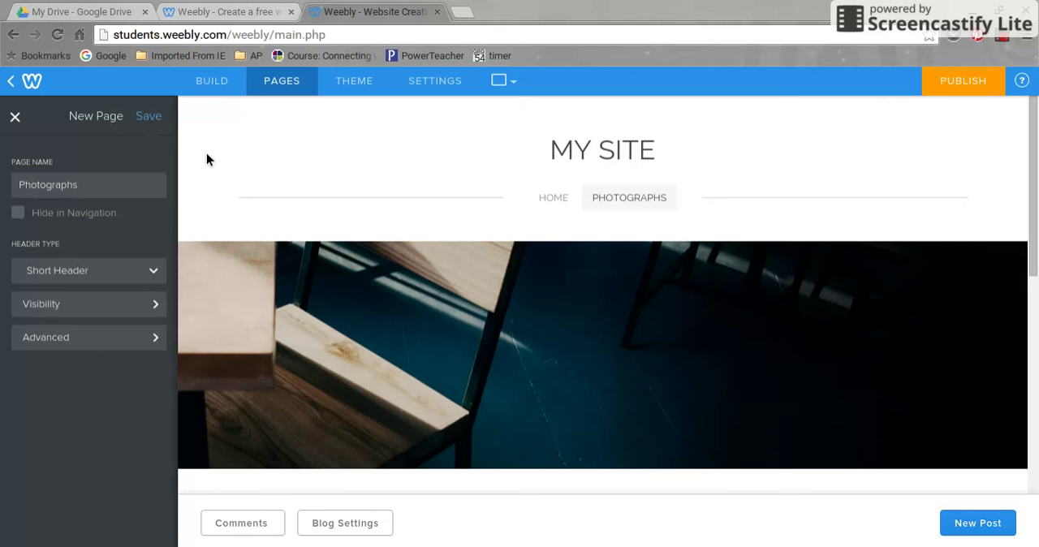
mouse_move(964, 80)
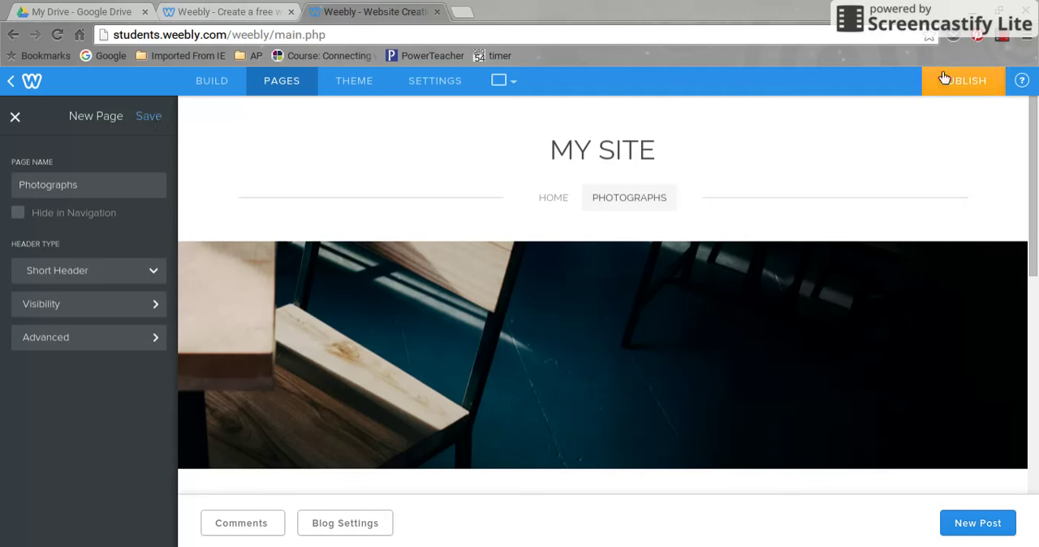
- Publish to samplestudentphotography.weebly.com and dismiss the Website Published confirmation
click(963, 80)
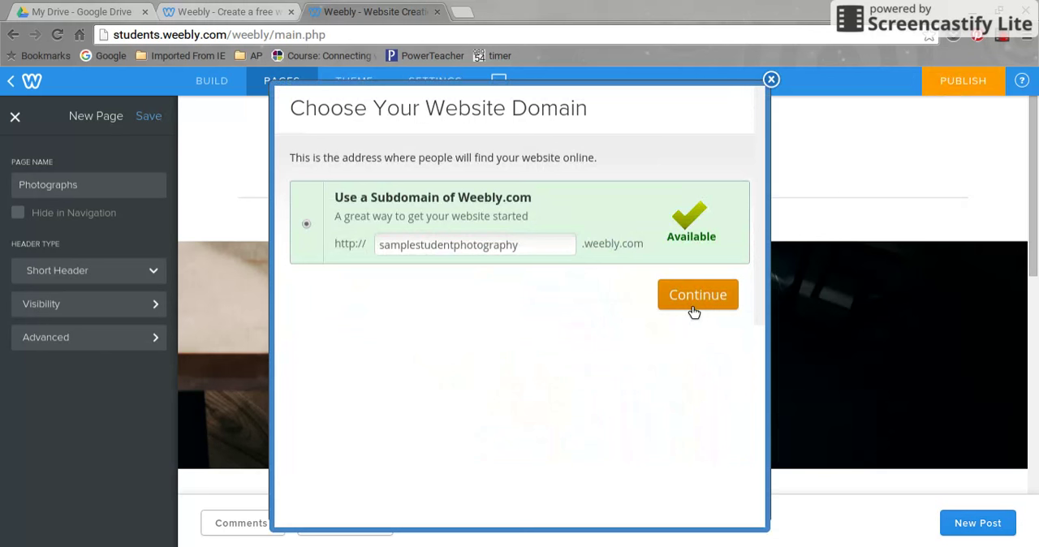
click(697, 294)
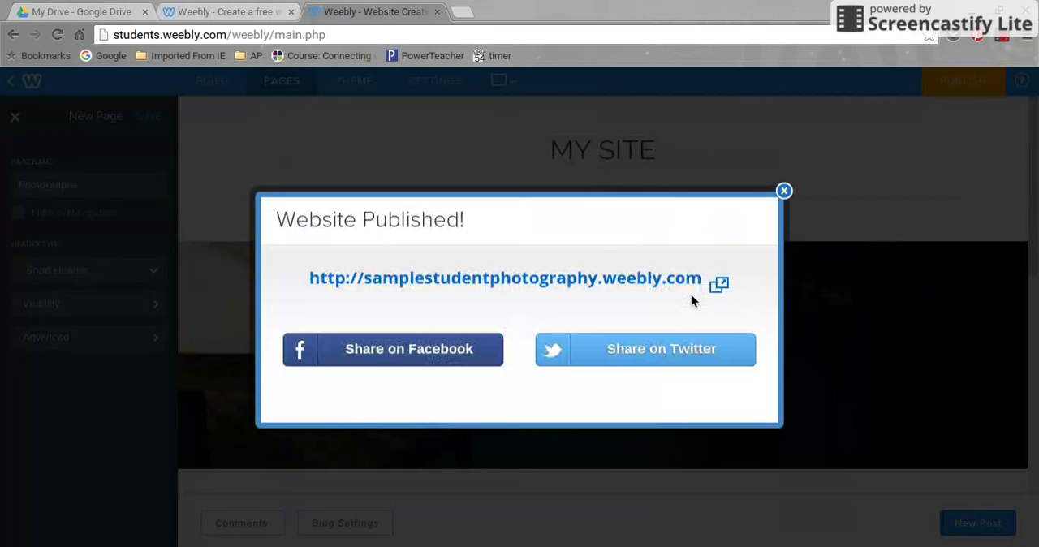
click(783, 190)
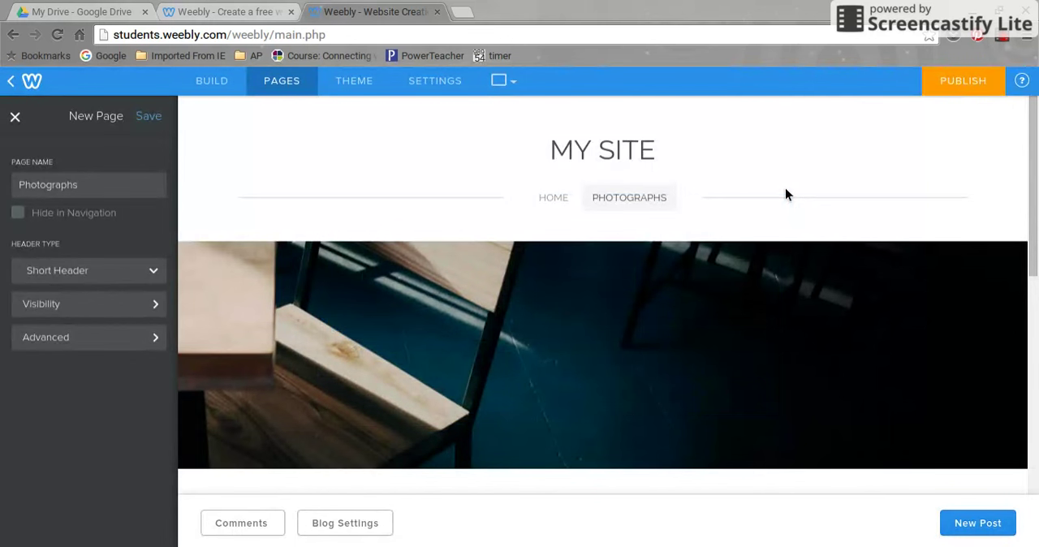
mouse_move(316, 117)
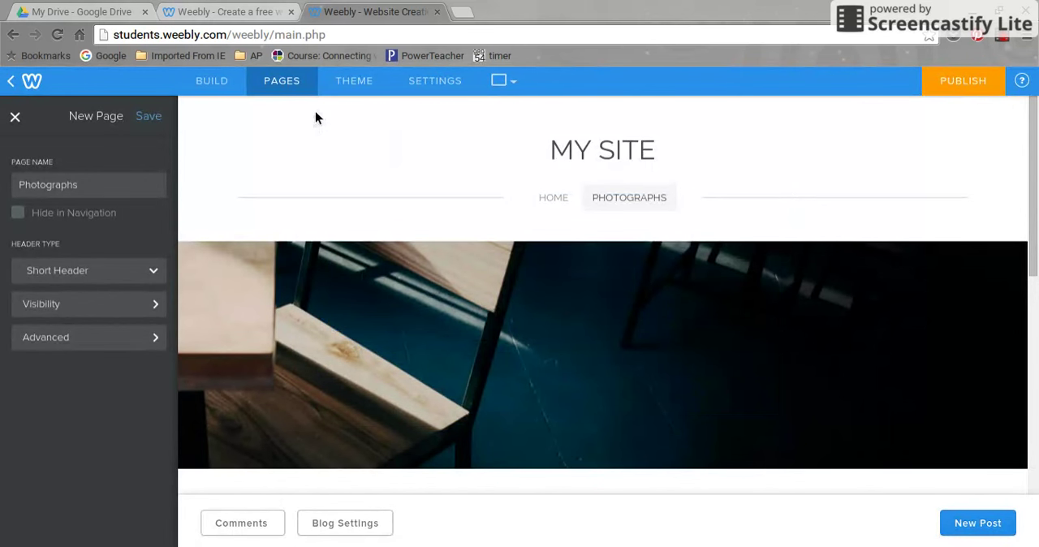
mouse_move(212, 80)
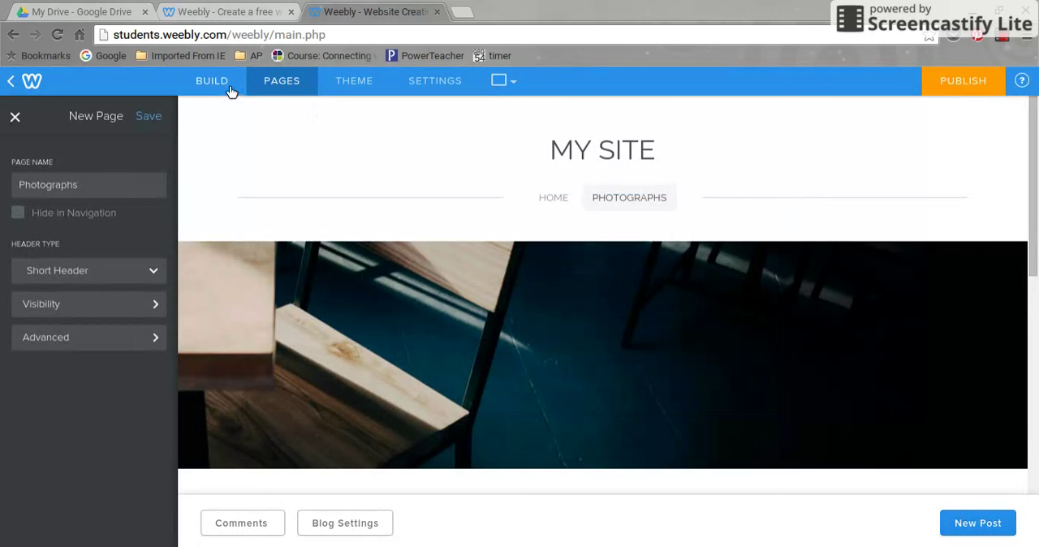
mouse_move(246, 80)
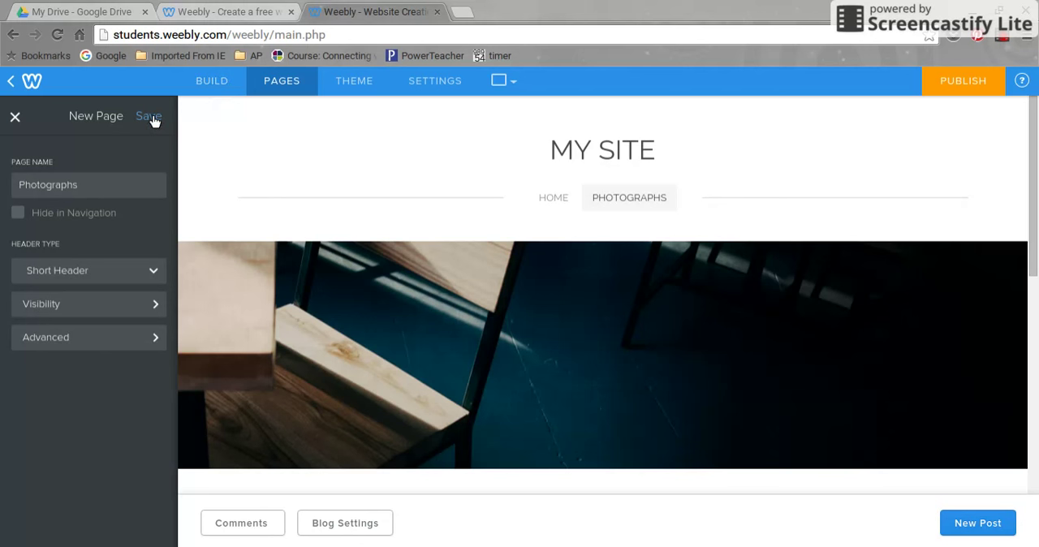
- Save the Photographs page and reopen its entry from the Pages list
click(149, 116)
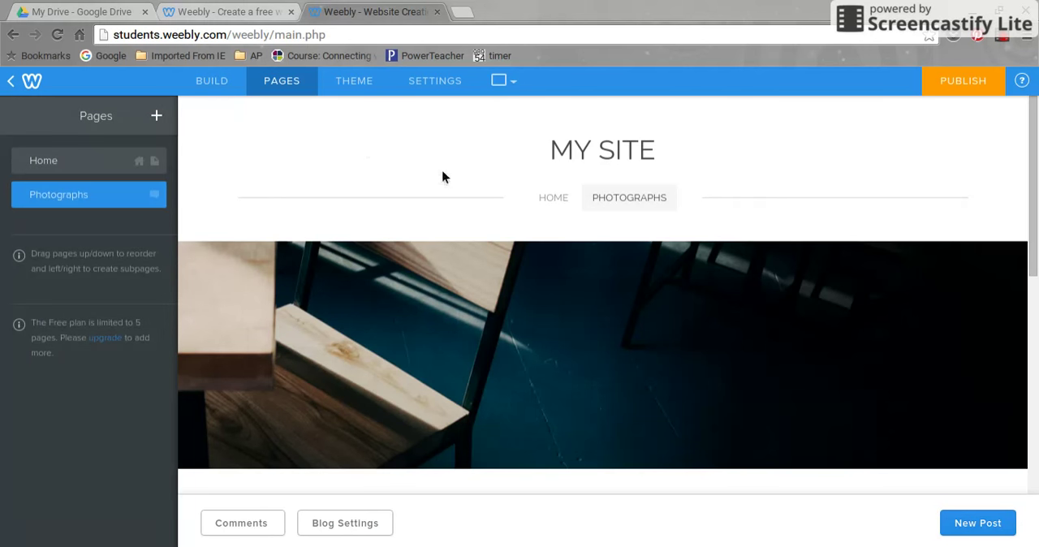
mouse_move(225, 214)
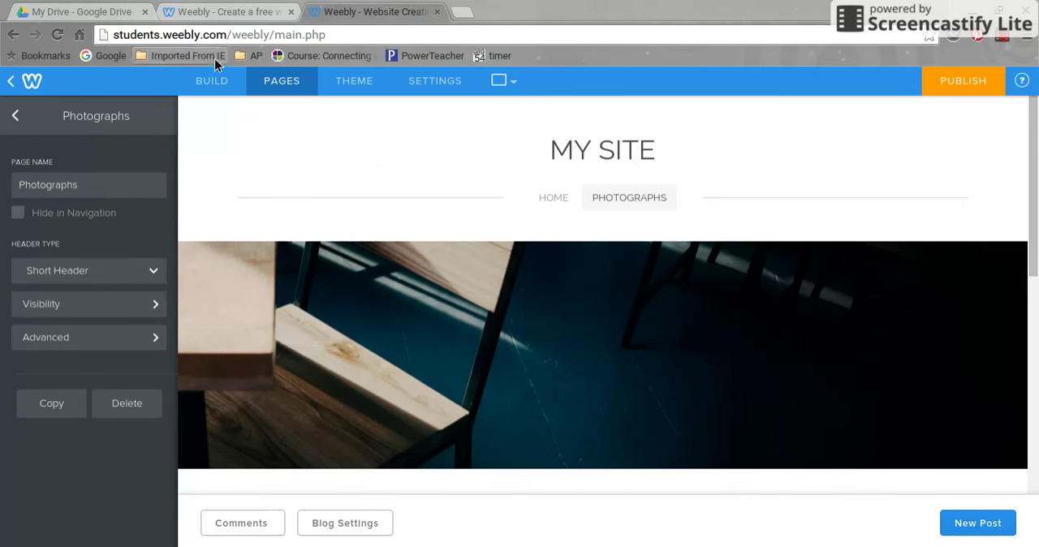
click(212, 80)
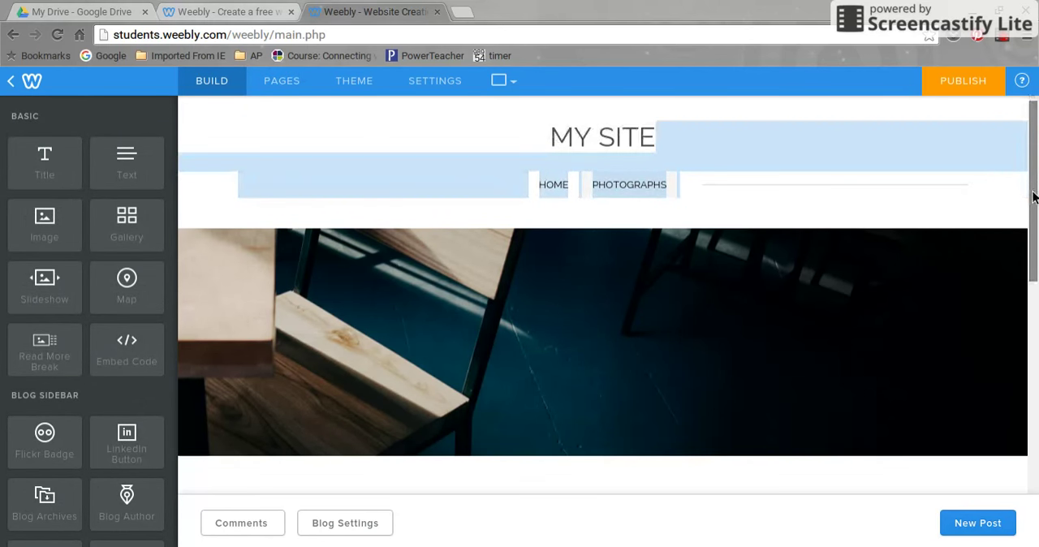
- Scroll through the Photographs page to view the empty blog and Author/Archives/Categories sidebar
scroll(down, 3)
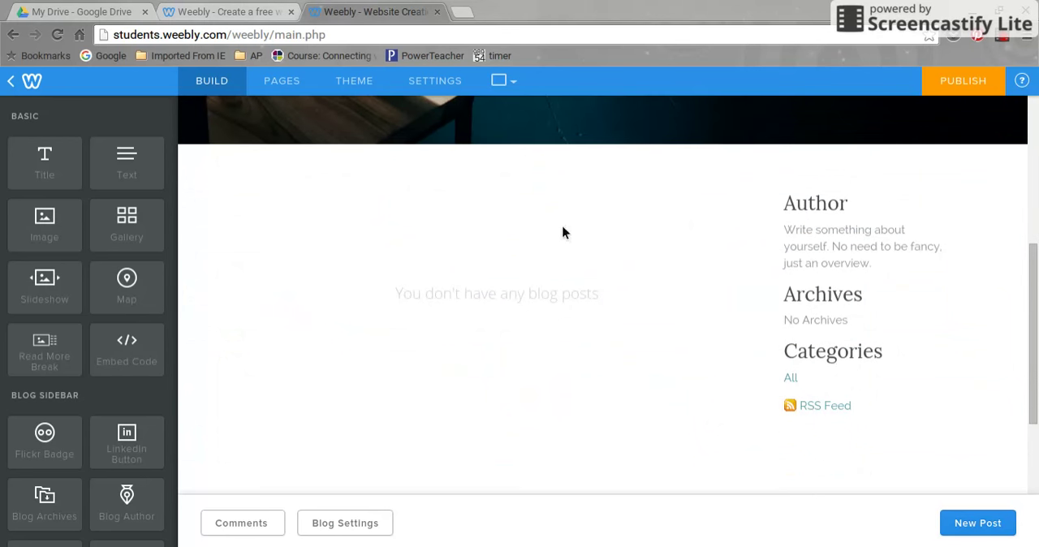
mouse_move(251, 185)
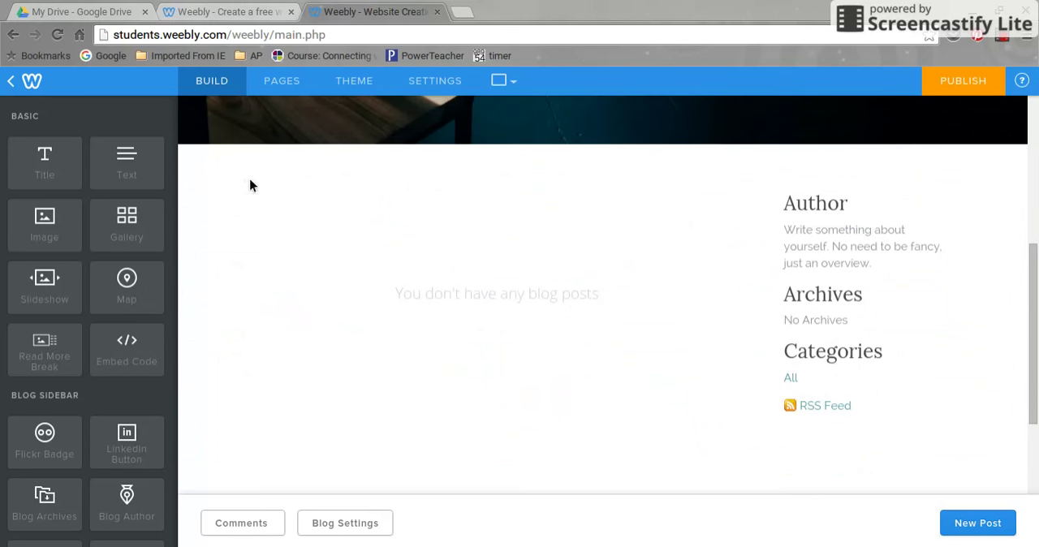
mouse_move(246, 334)
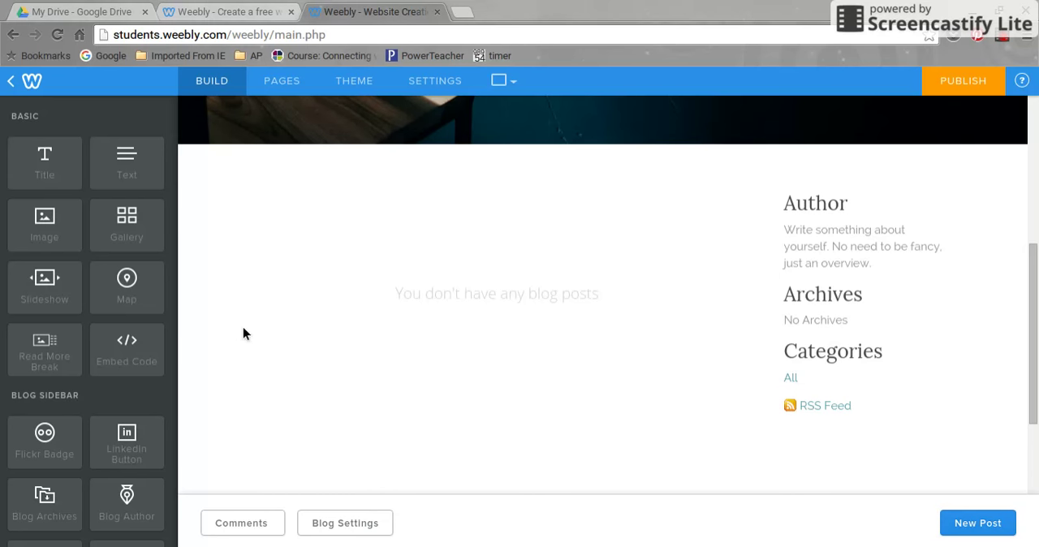
mouse_move(1032, 341)
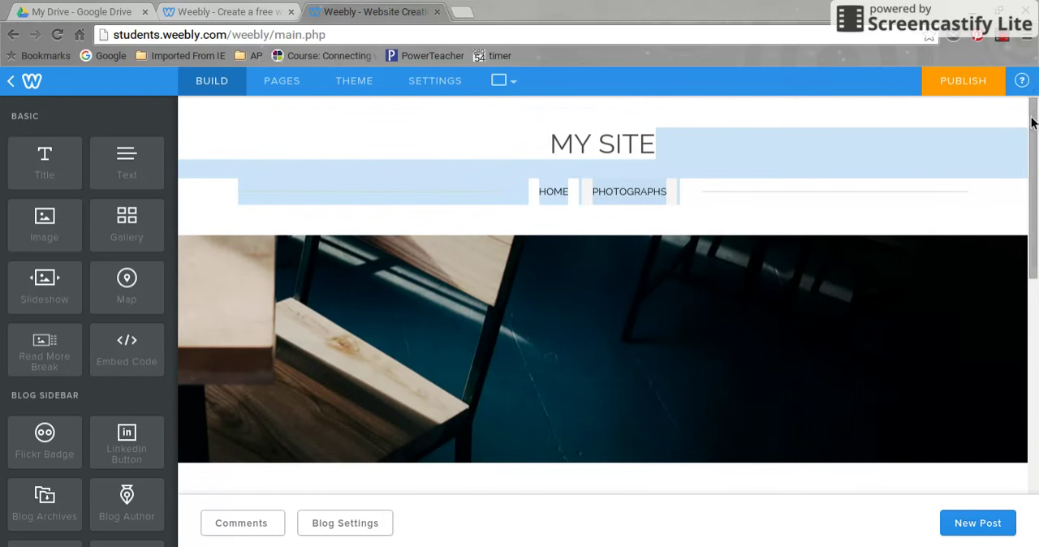
scroll(down, 3)
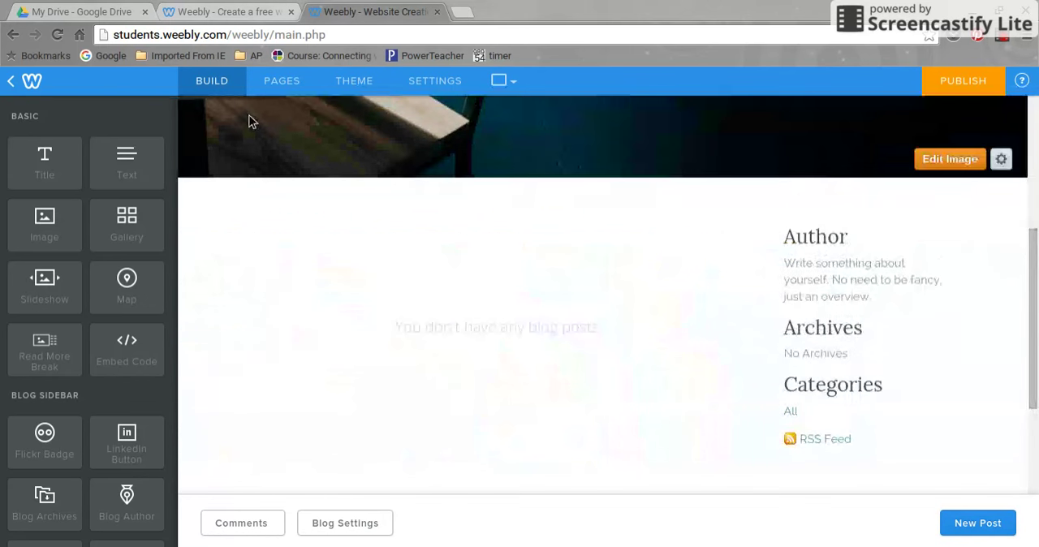